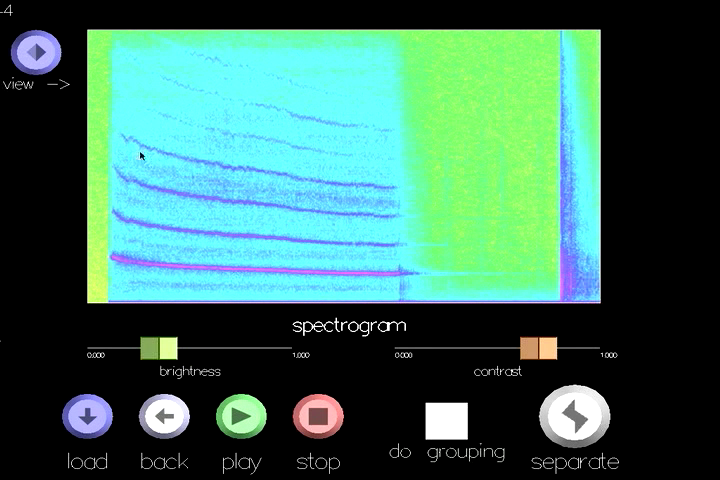
# Switch to the frequency display, play firework.wav and separate it into components
pyautogui.click(33, 51)
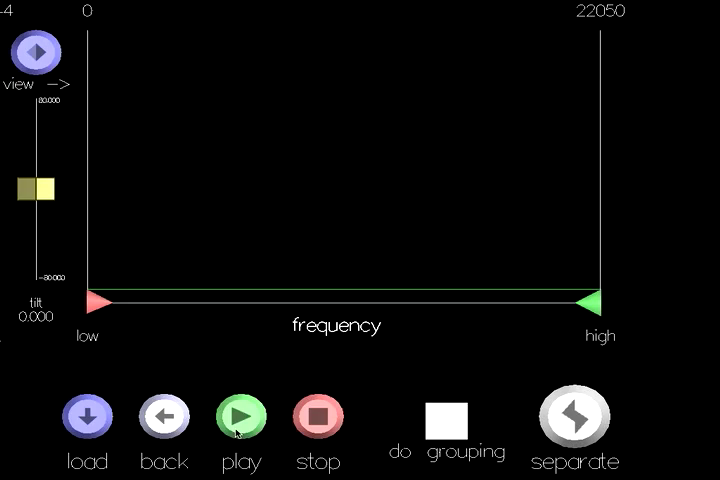
pyautogui.click(240, 416)
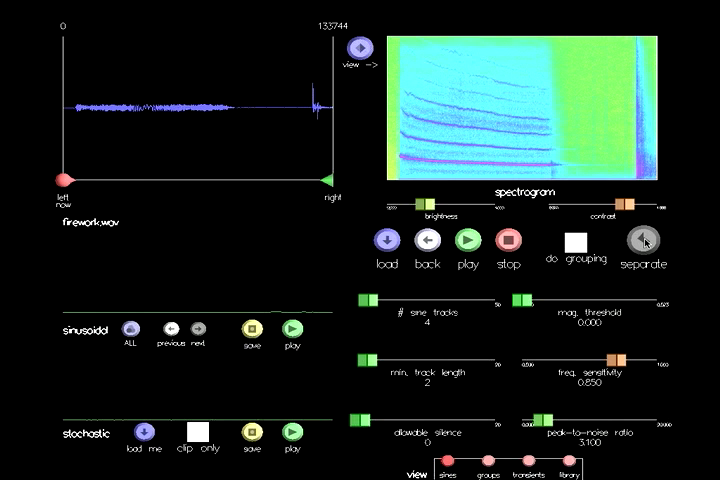
pyautogui.click(466, 240)
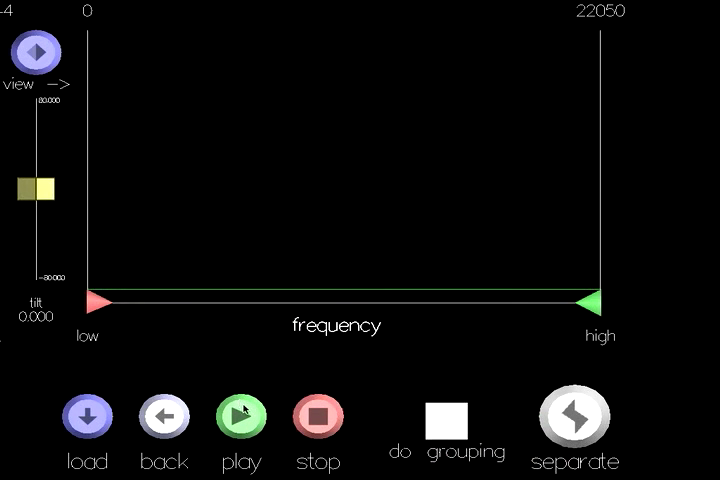
# Replay firework.wav, then listen to its sinusoidal and stochastic parts
pyautogui.click(86, 416)
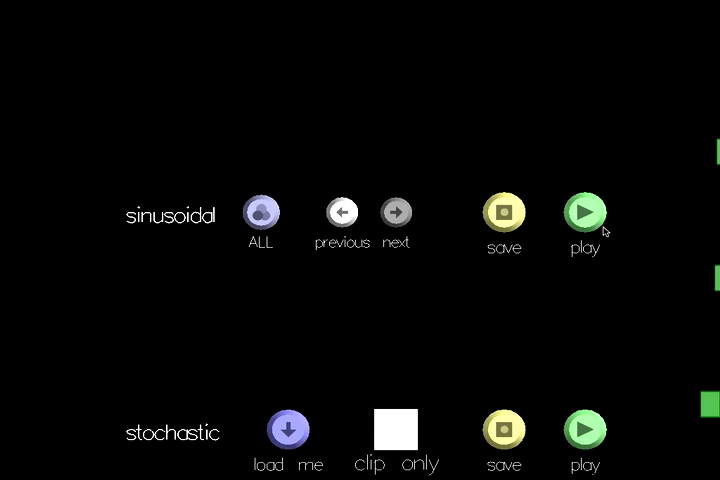
pyautogui.click(585, 212)
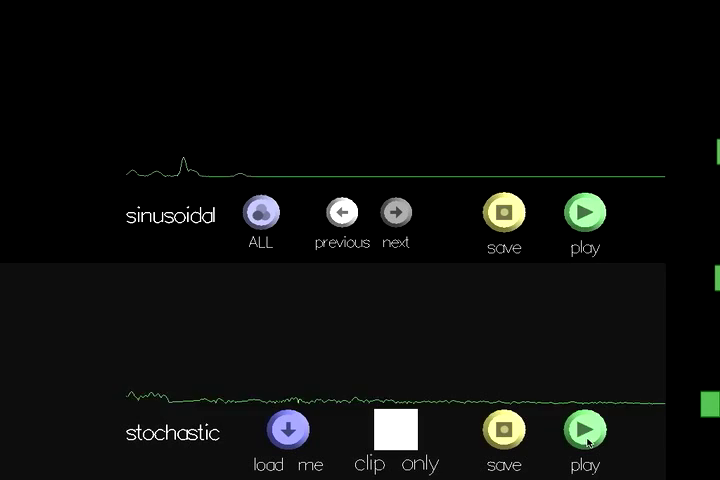
pyautogui.click(585, 430)
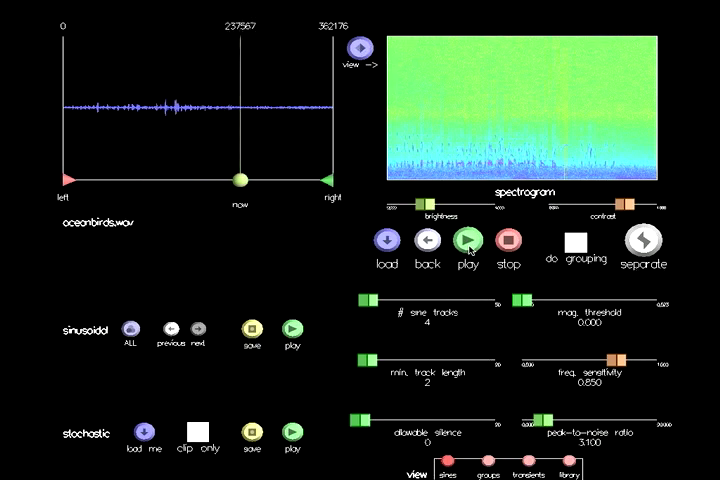
# Play oceanbirds.wav and review its sine-track and peak-to-noise analysis settings
pyautogui.click(353, 48)
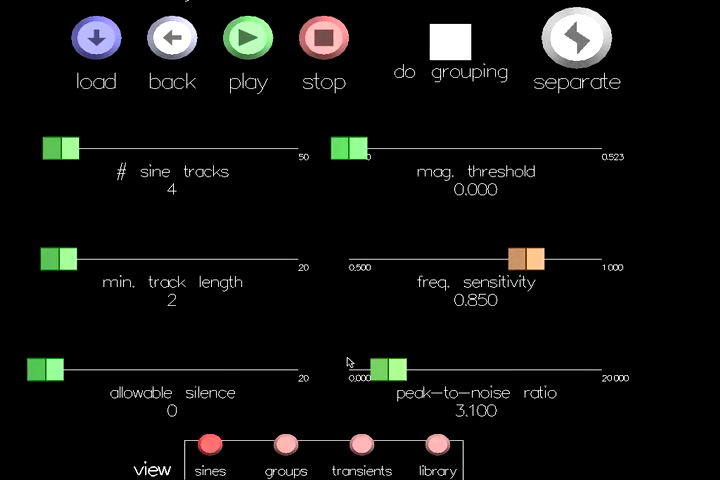
pyautogui.click(361, 443)
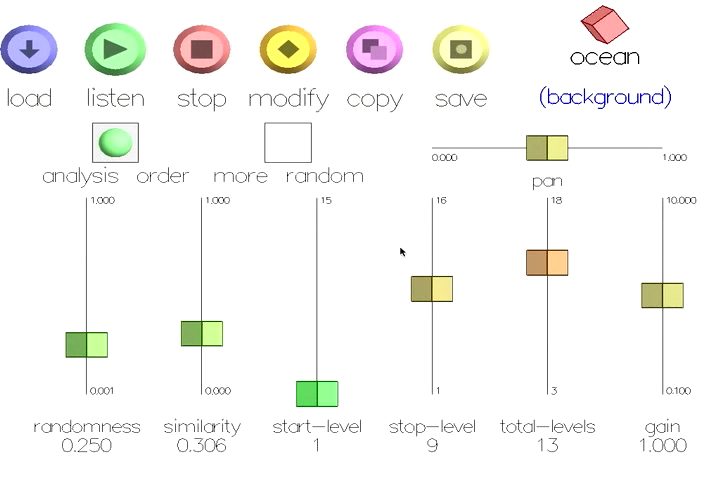
# Open the ocean template, then drag birds2's freq-warp slider down to 0.526
pyautogui.moveTo(85, 345); pyautogui.dragTo(85, 318)
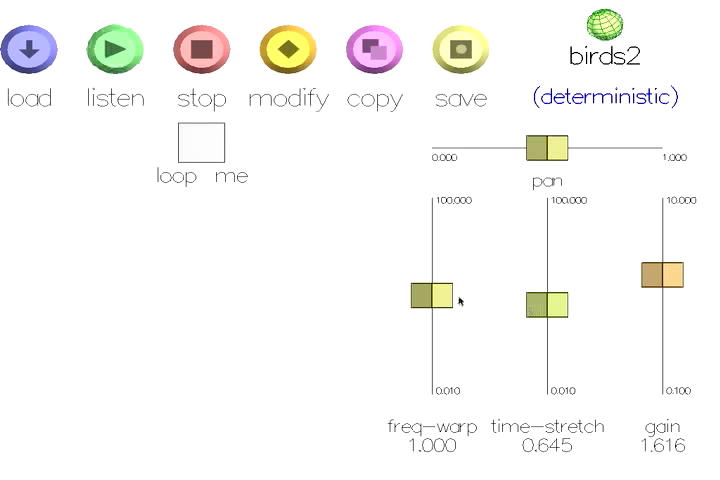
pyautogui.moveTo(432, 292); pyautogui.dragTo(432, 315)
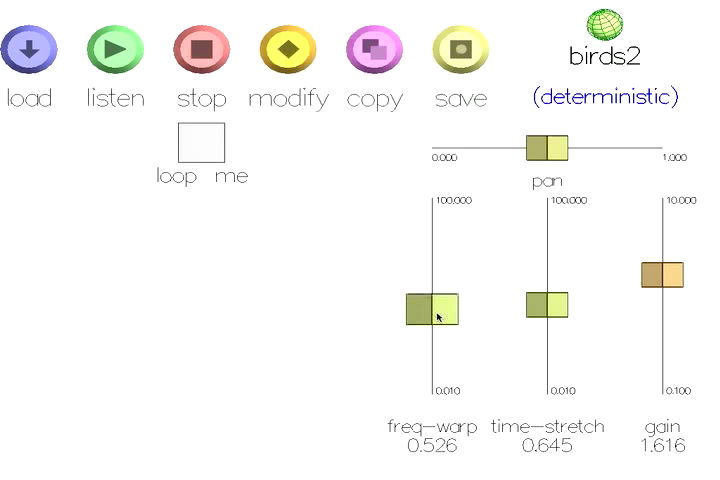
pyautogui.moveTo(547, 305); pyautogui.dragTo(547, 270)
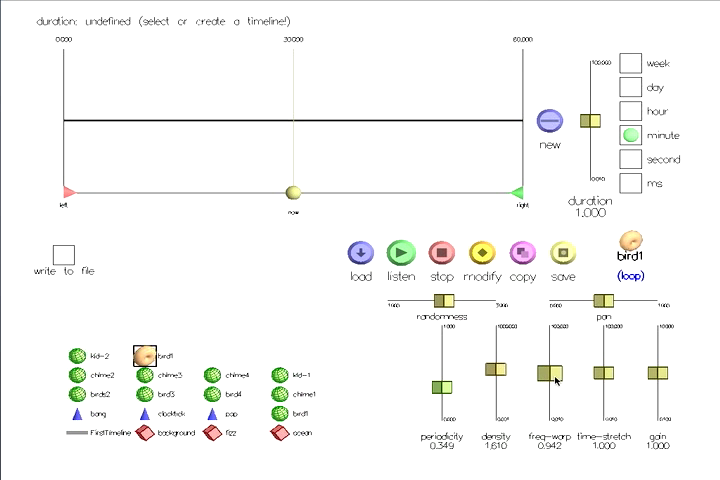
# Adjust the bird1 loop template's freq-warp slider
pyautogui.moveTo(548, 367); pyautogui.dragTo(548, 383)
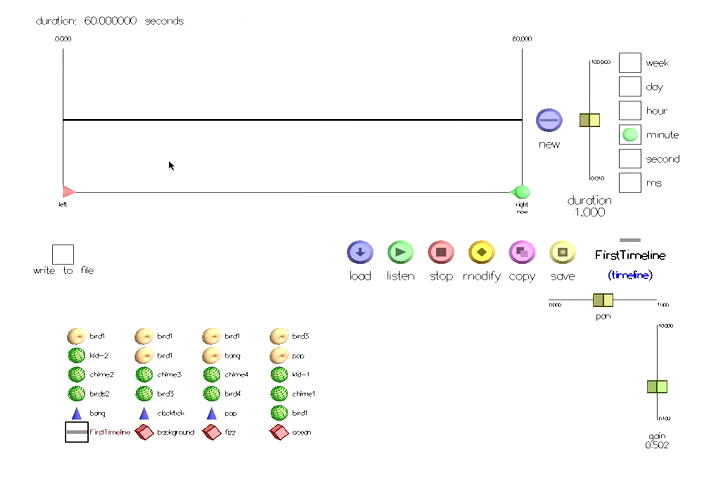
pyautogui.moveTo(371, 167)
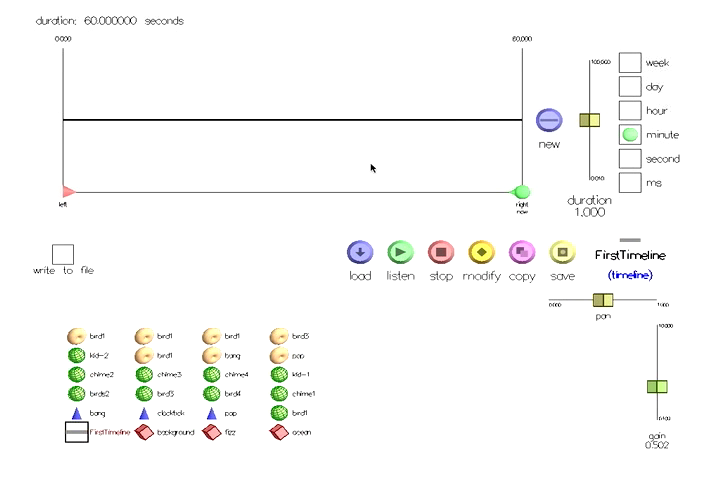
# Measure duration in seconds, change the timeline's duration and add bird templates
pyautogui.click(632, 63)
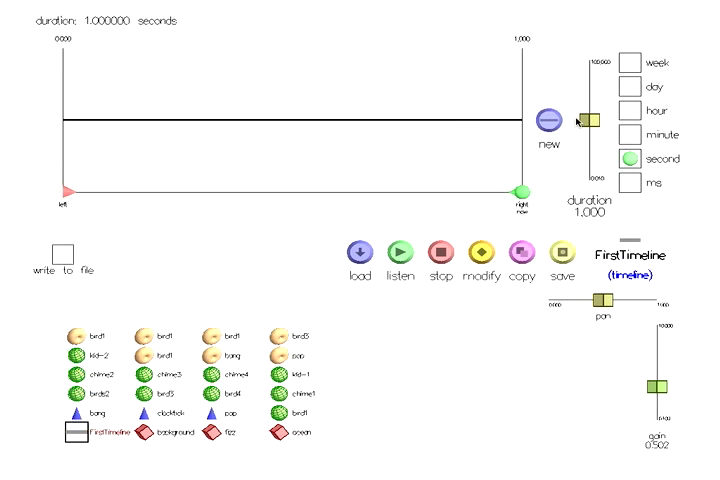
pyautogui.moveTo(595, 118); pyautogui.dragTo(595, 108)
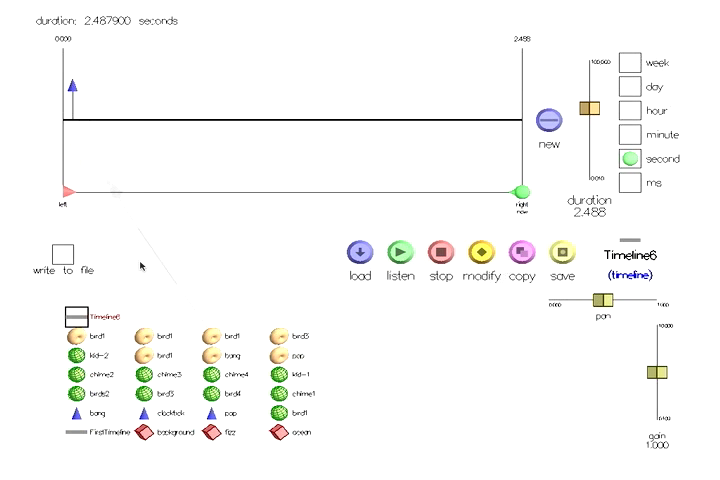
pyautogui.click(398, 248)
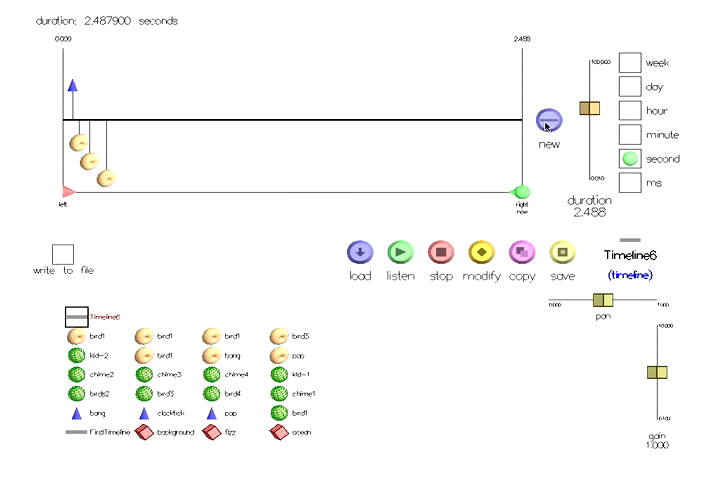
# Create a new timeline, lengthen it to about 5.4 seconds and fill it
pyautogui.click(547, 120)
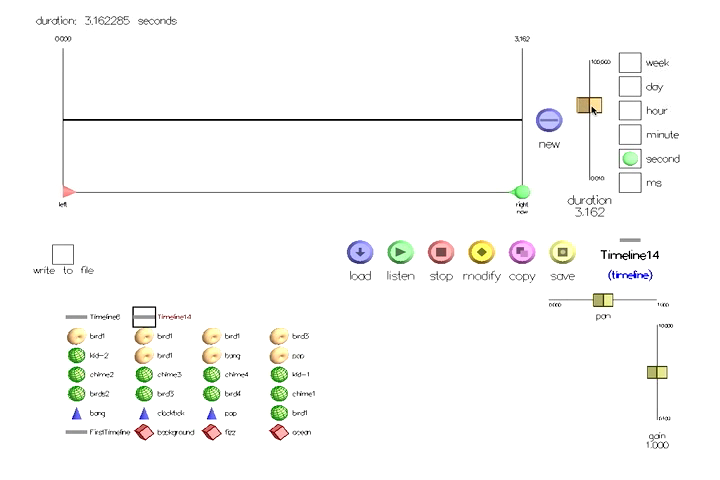
pyautogui.moveTo(588, 103); pyautogui.dragTo(588, 93)
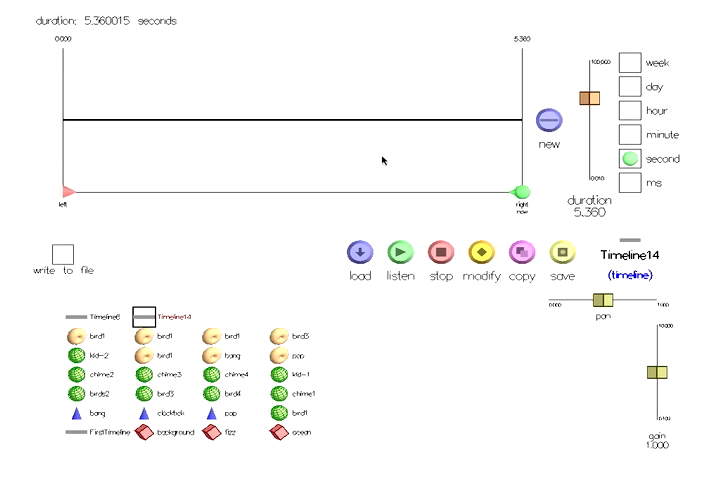
pyautogui.click(400, 248)
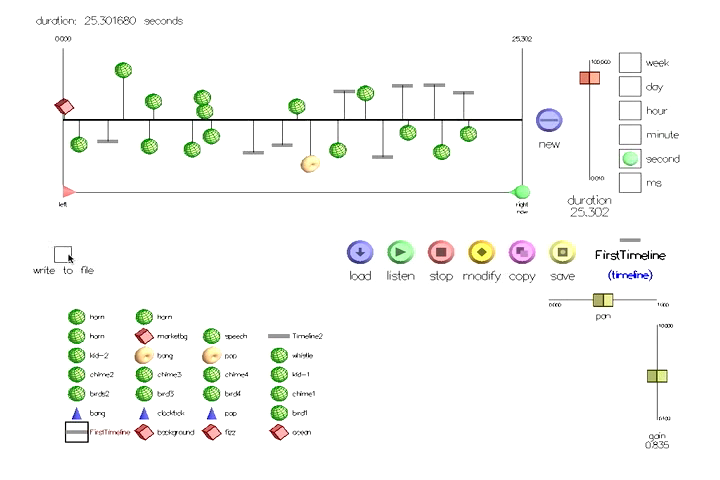
# Enable write-to-file and play the 25.3-second FirstTimeline
pyautogui.click(399, 250)
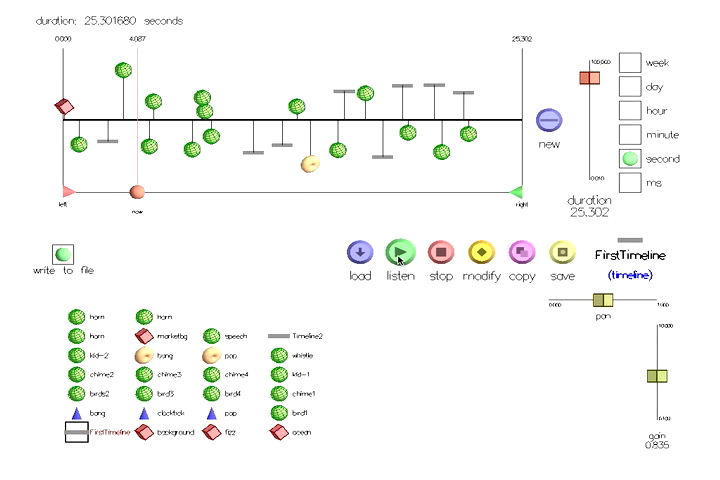
pyautogui.click(399, 251)
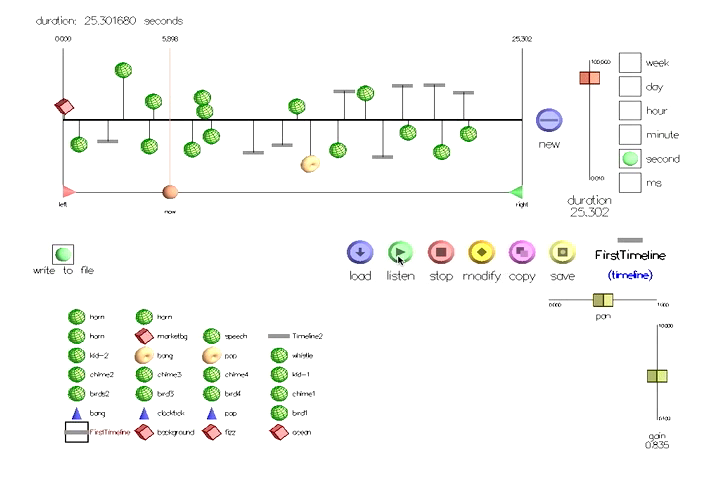